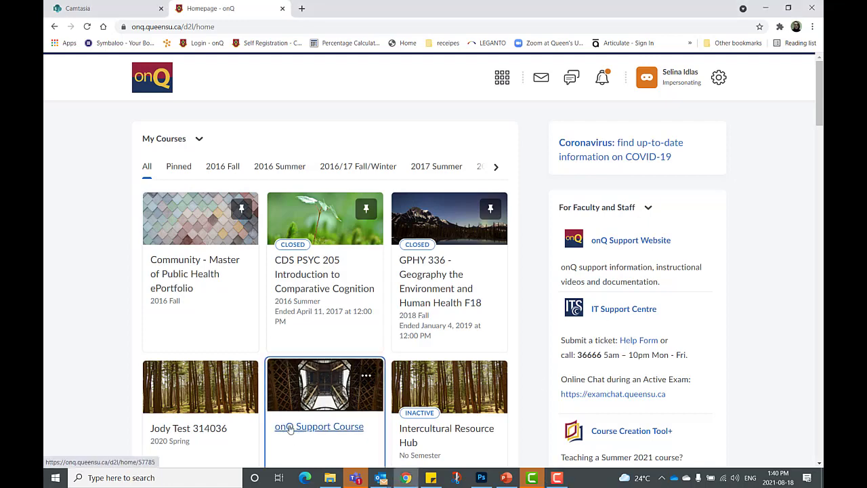
Enter the onQ Support Course from the My Courses tiles.
{"action": "left_click", "coordinate": [318, 425]}
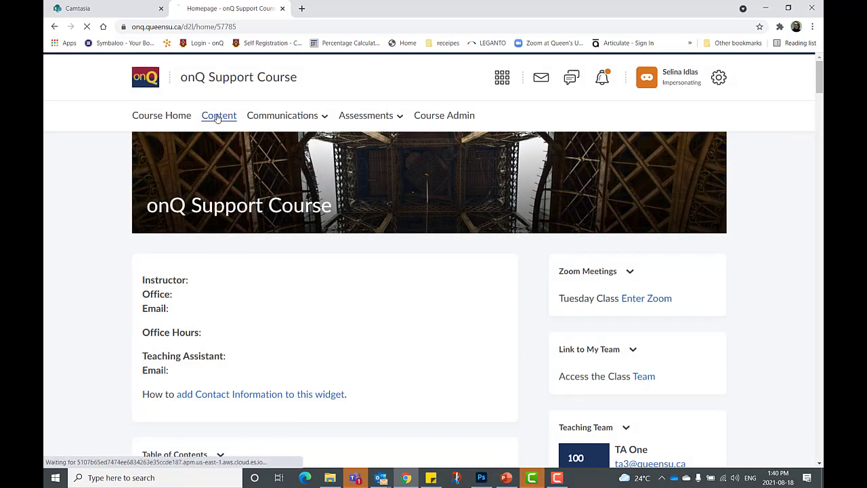
Go to the course Content area showing the empty Course Reserves module.
{"action": "left_click", "coordinate": [219, 116]}
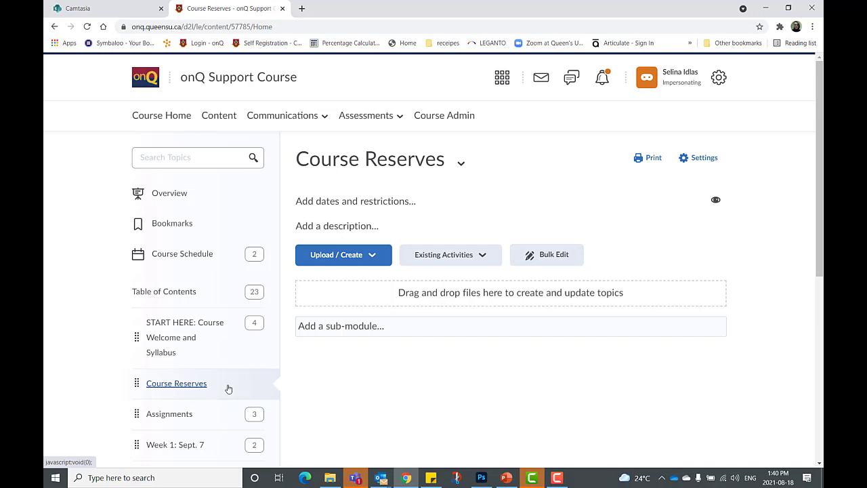
{"action": "mouse_move", "coordinate": [449, 255]}
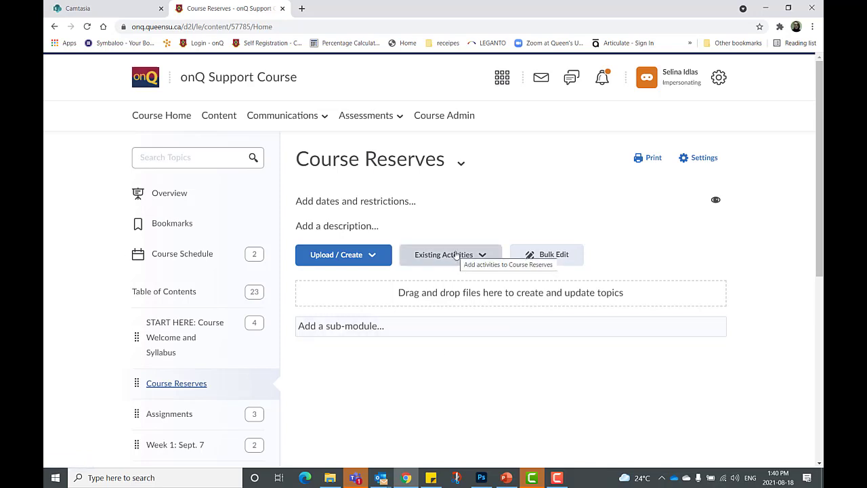
Add the Course Reserves External Learning Tool link as a topic in the module.
{"action": "left_click", "coordinate": [444, 254]}
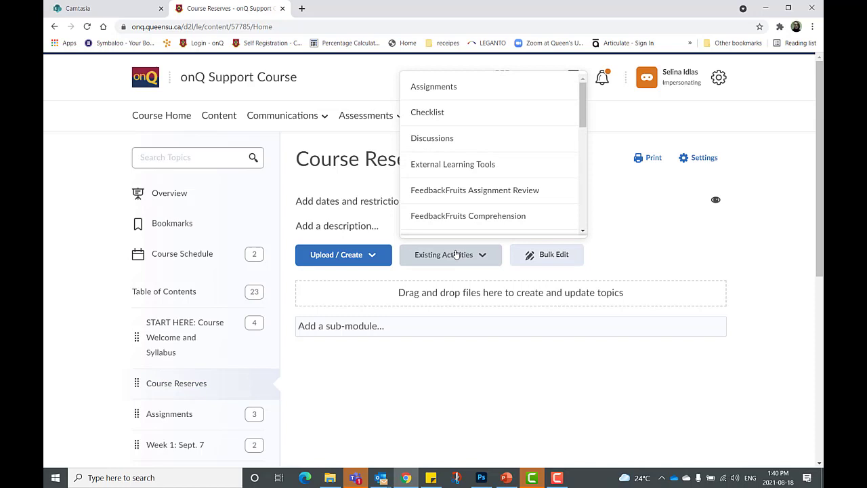
{"action": "mouse_move", "coordinate": [452, 163]}
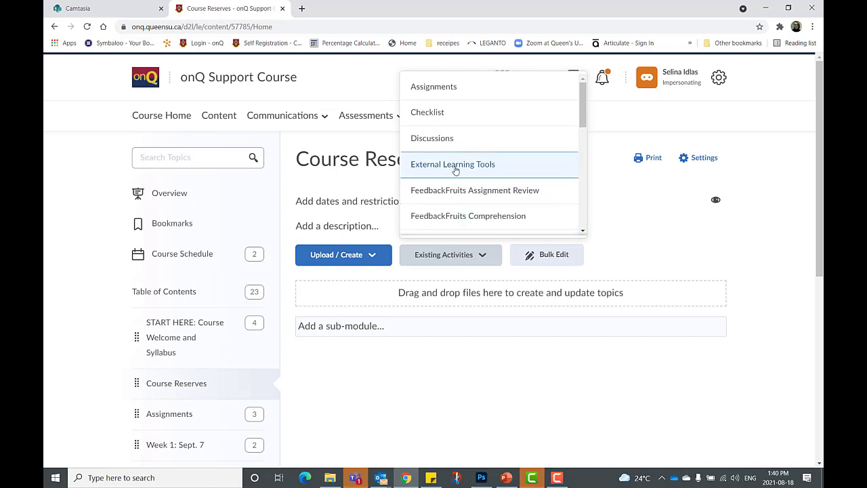
{"action": "left_click", "coordinate": [452, 164]}
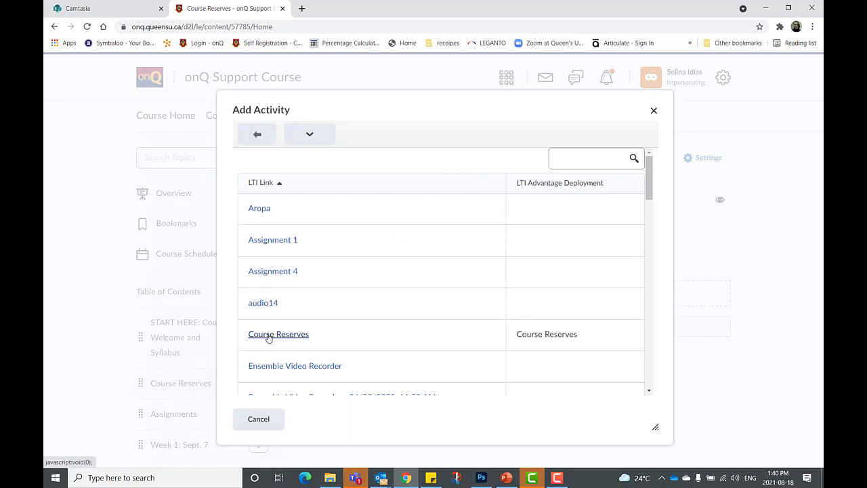
{"action": "left_click", "coordinate": [279, 334]}
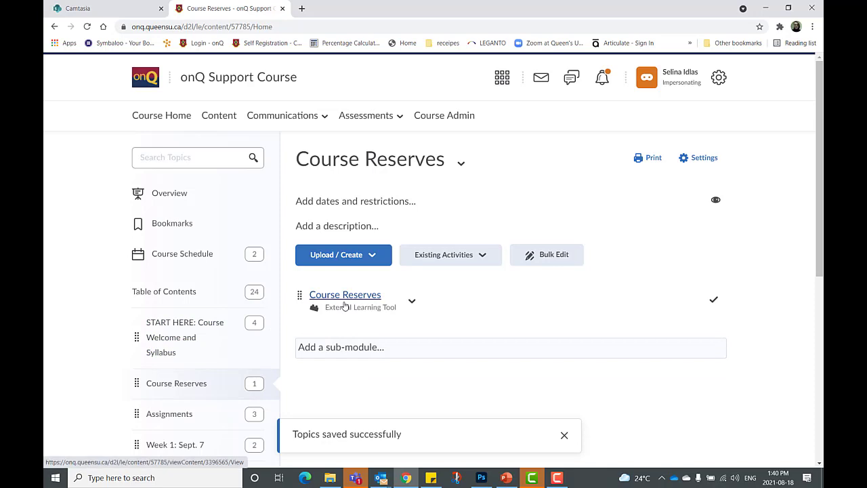
{"action": "mouse_move", "coordinate": [344, 294]}
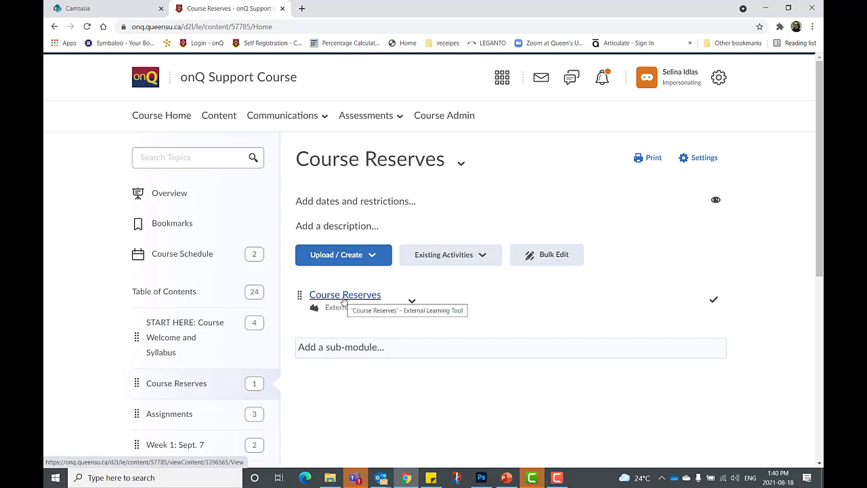
{"action": "left_click", "coordinate": [344, 294]}
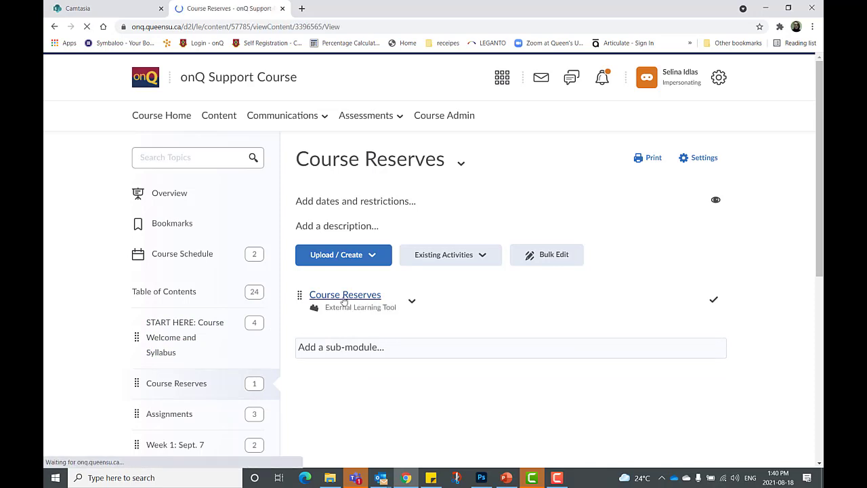
Launch the Course Reserves topic to reach the library's reading list creation page.
{"action": "left_click", "coordinate": [344, 294]}
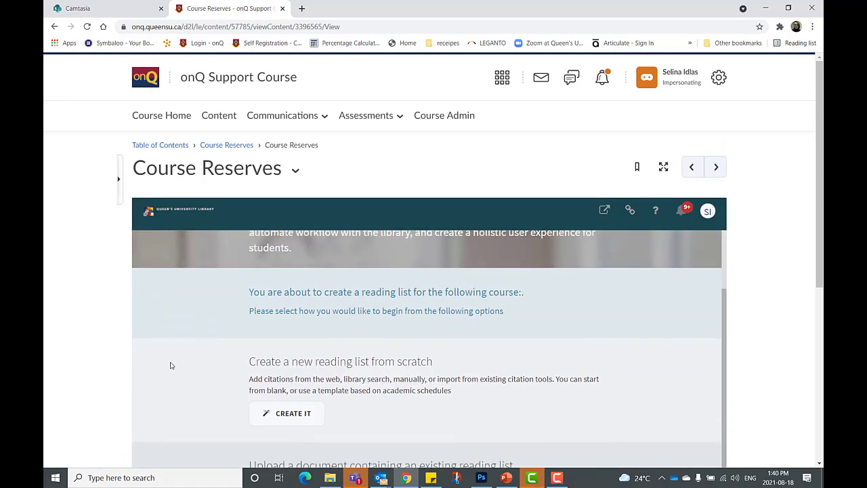
{"action": "mouse_move", "coordinate": [189, 355]}
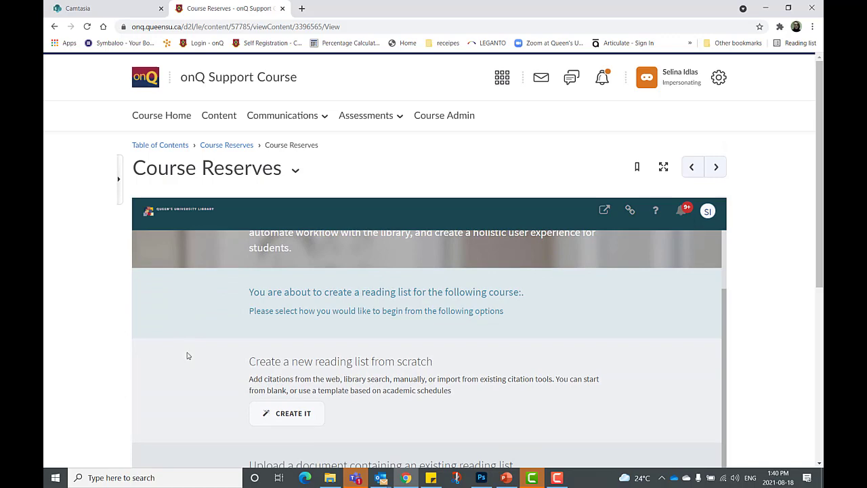